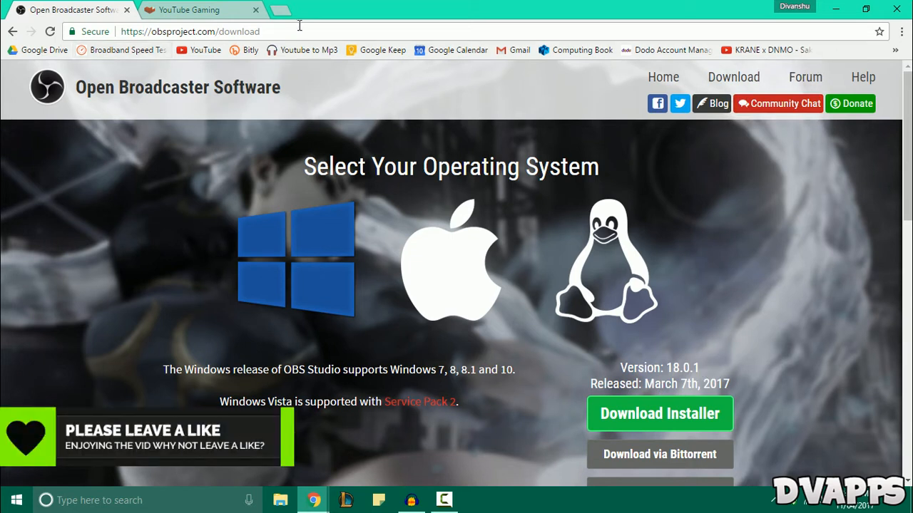
mouse_move(365, 194)
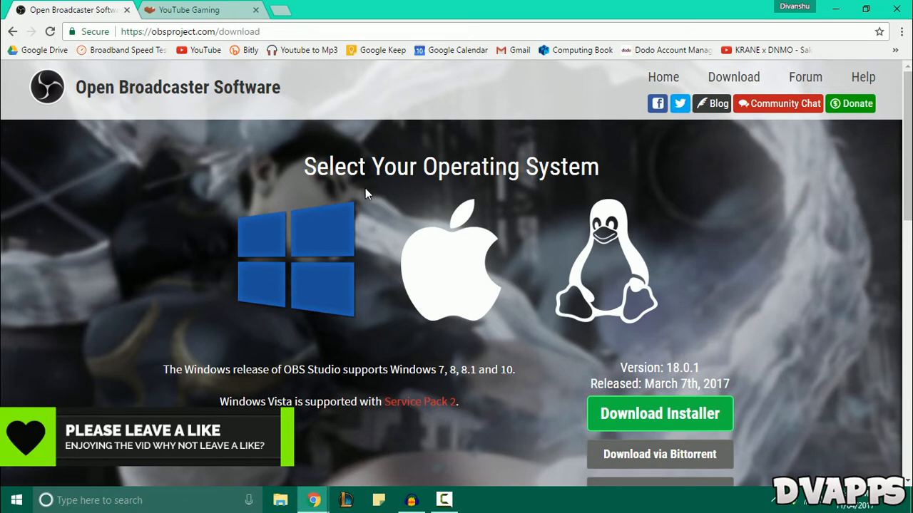
- Set the streaming video bitrate to 3500 in the Output settings
scroll("down", 3)
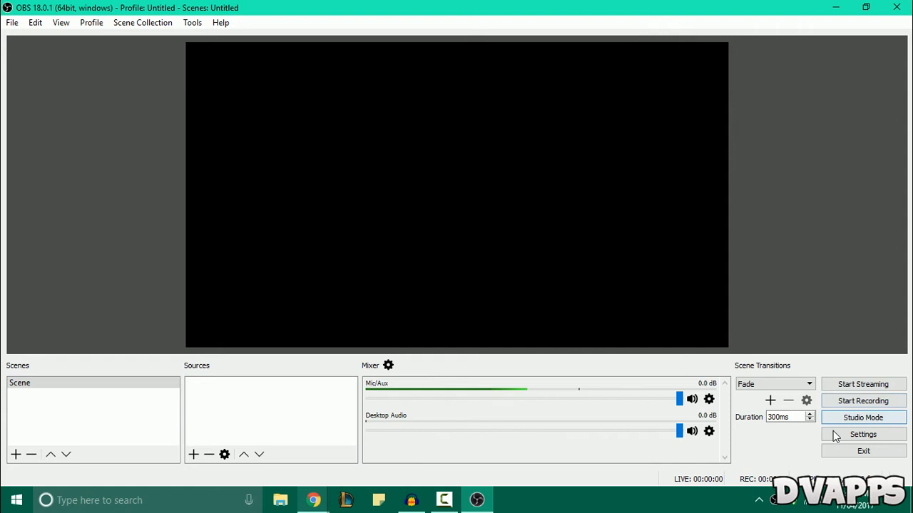
left_click(863, 434)
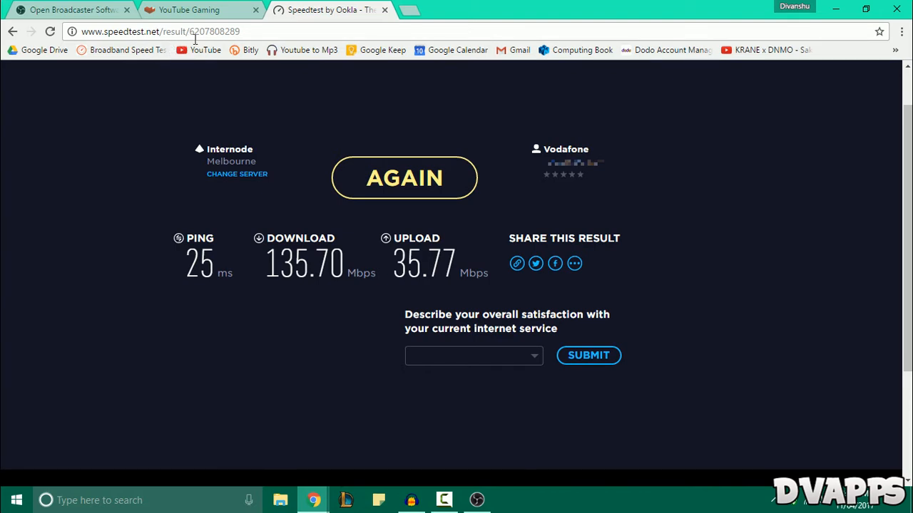
mouse_move(411, 267)
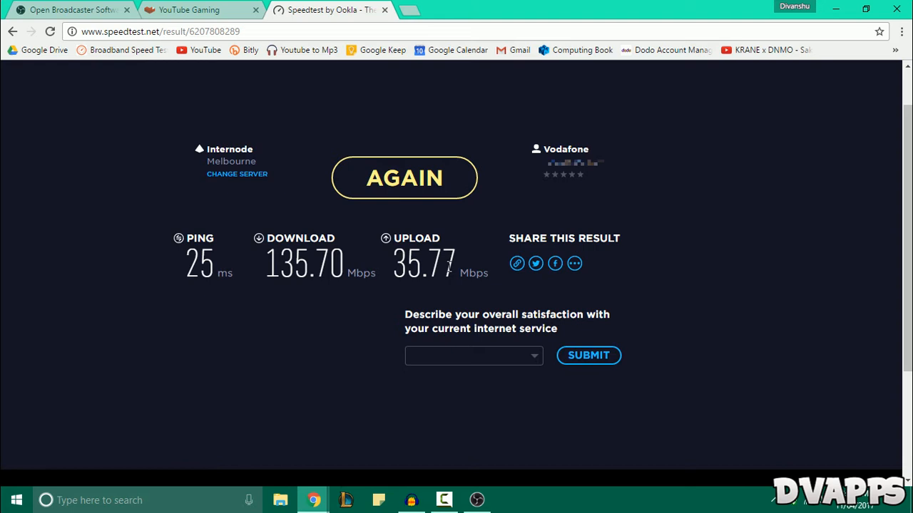
mouse_move(425, 271)
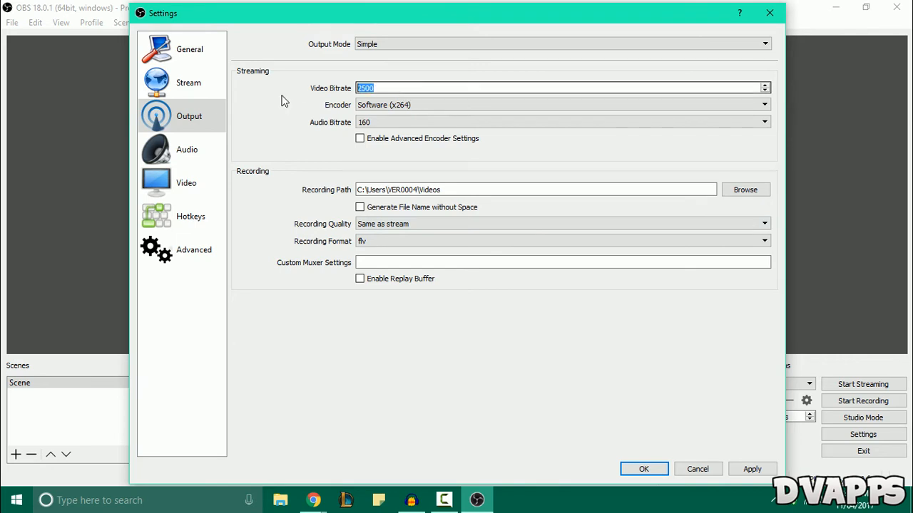
type("3")
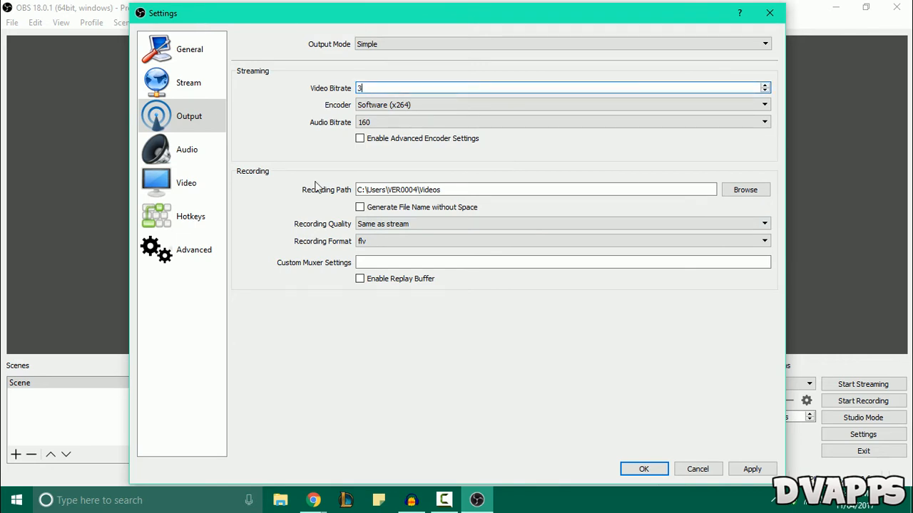
type("500")
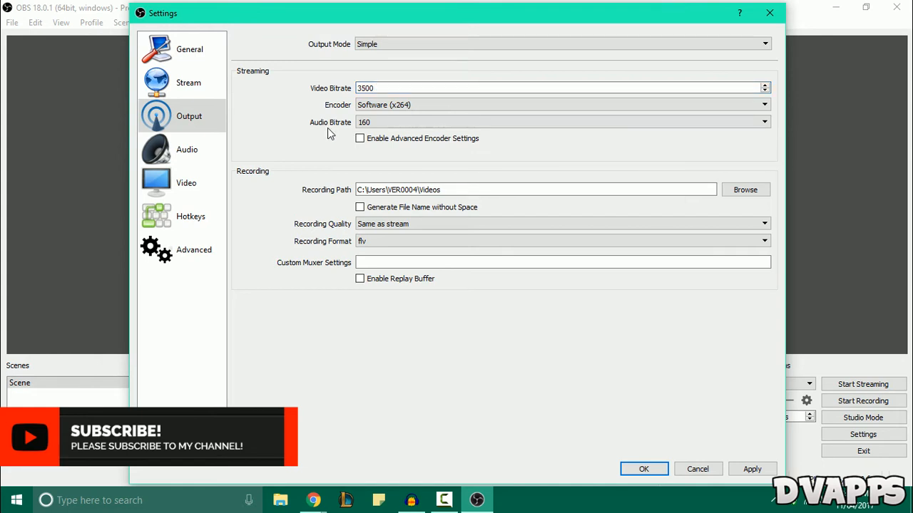
- Set the audio bitrate to 192
left_click(764, 122)
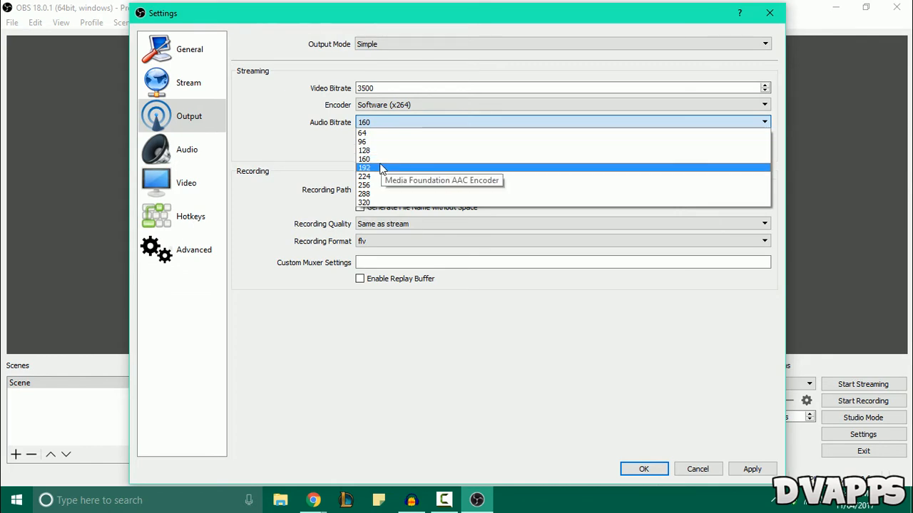
left_click(365, 169)
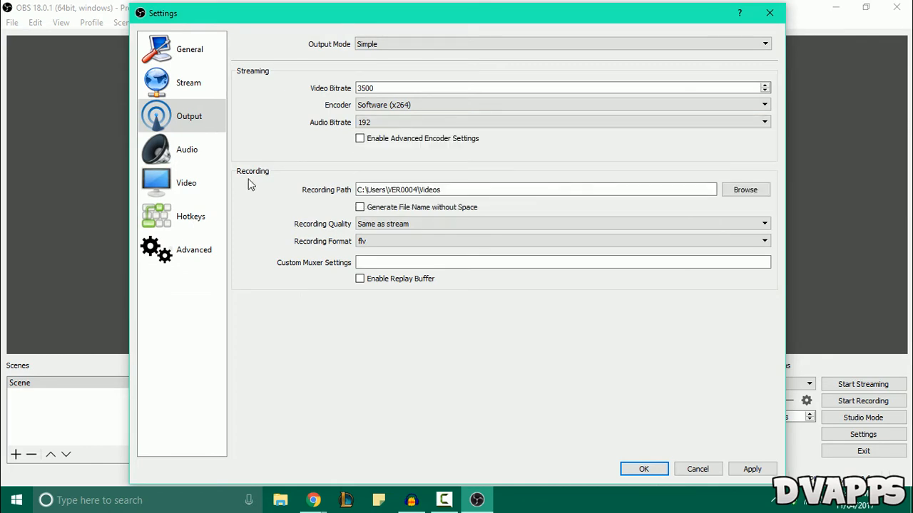
mouse_move(348, 174)
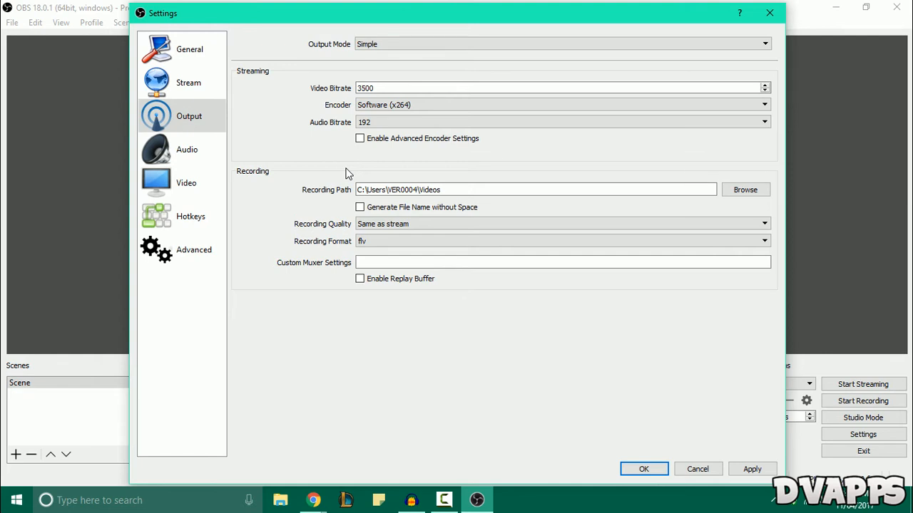
mouse_move(234, 91)
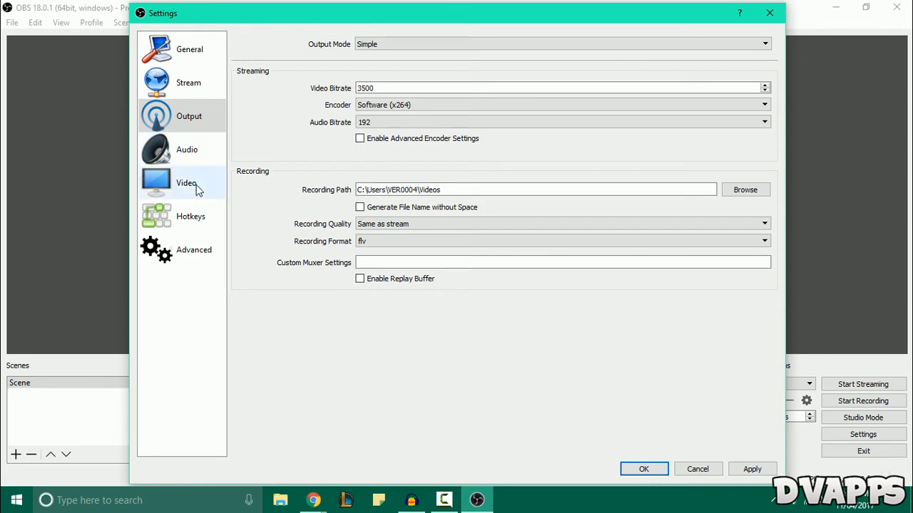
- Set the scaled output resolution to 1364x768 at 30 FPS
left_click(185, 182)
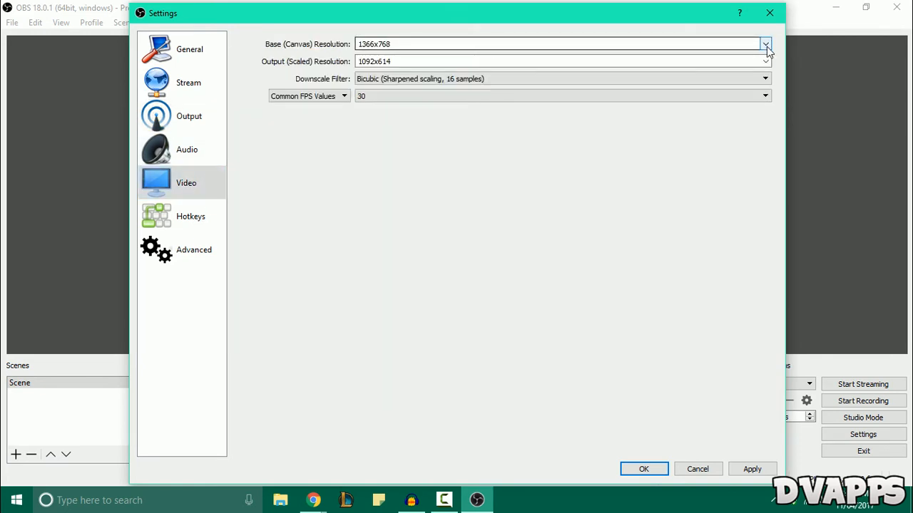
left_click(764, 43)
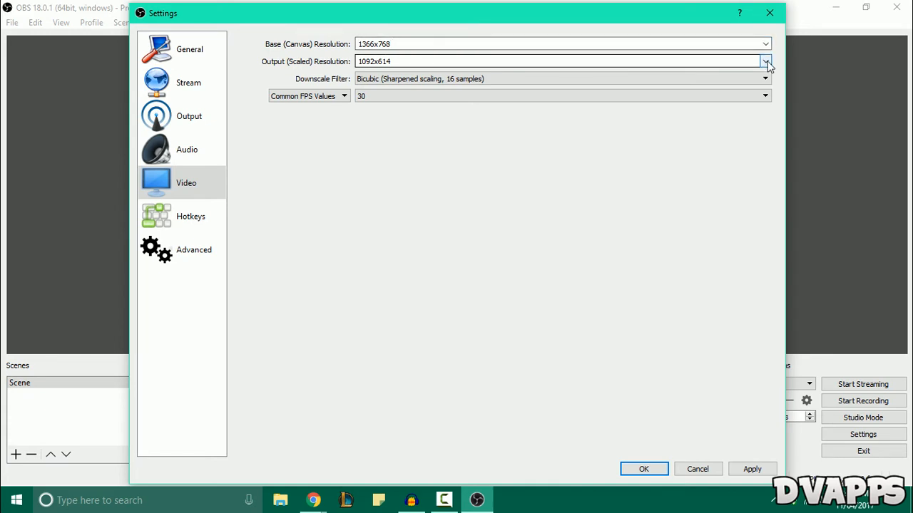
left_click(764, 60)
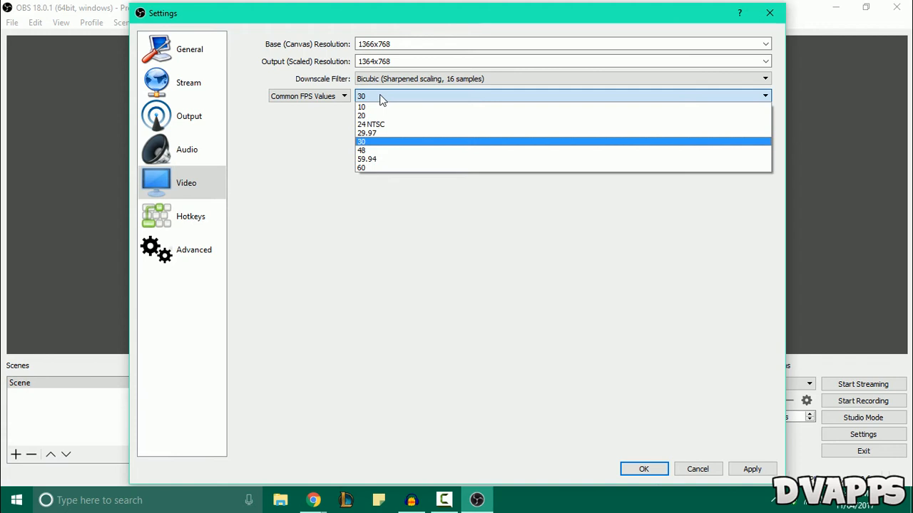
left_click(189, 81)
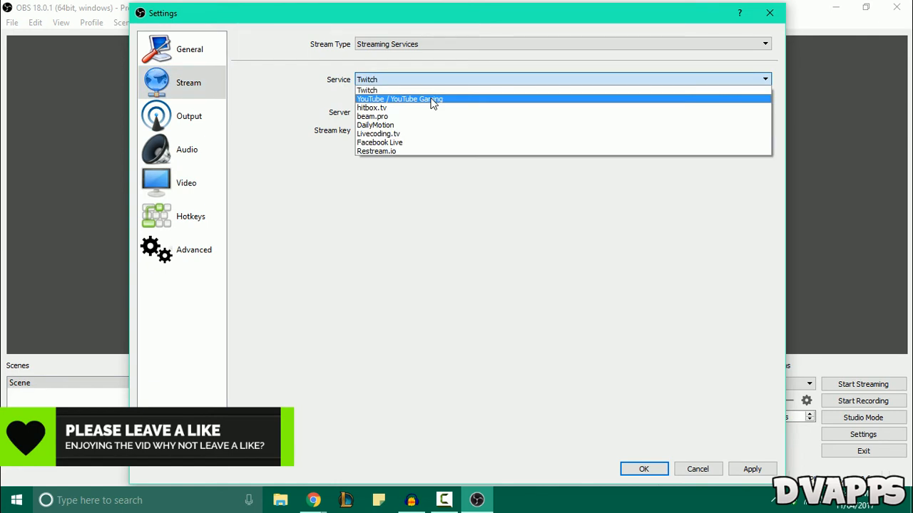
- Choose YouTube / YouTube Gaming as the stream service on its primary ingest server
left_click(399, 99)
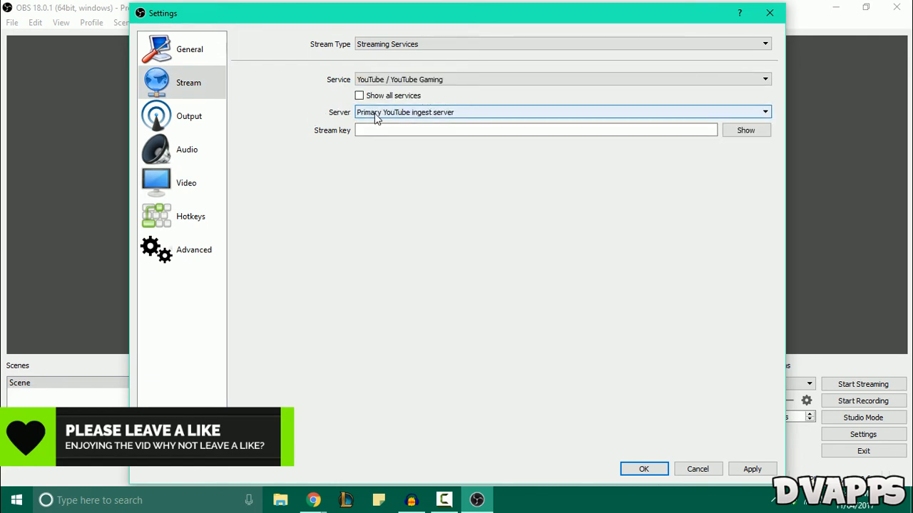
left_click(535, 130)
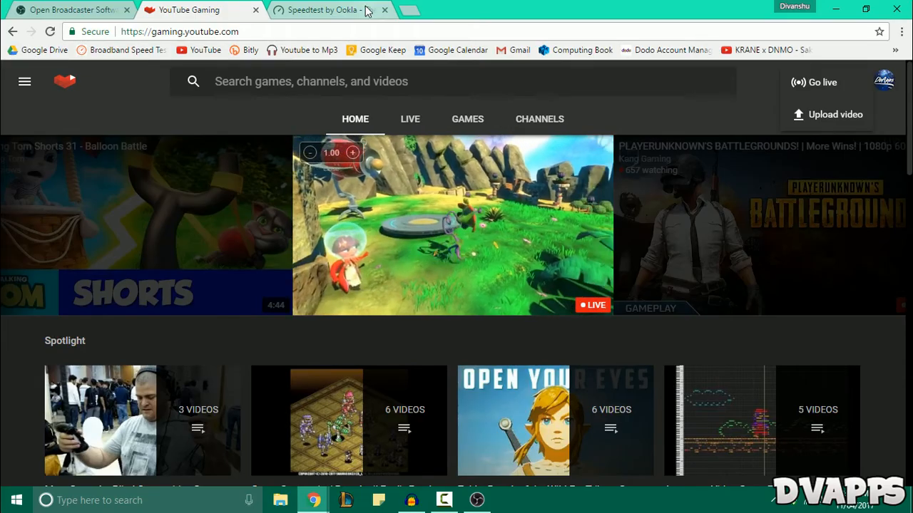
mouse_move(553, 72)
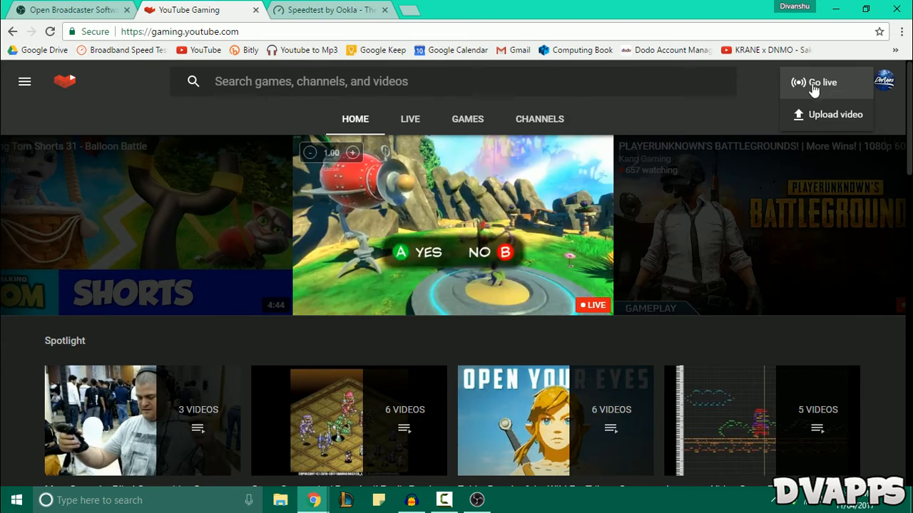
- Reveal the stream key in the Live Dashboard's encoder setup section
left_click(821, 81)
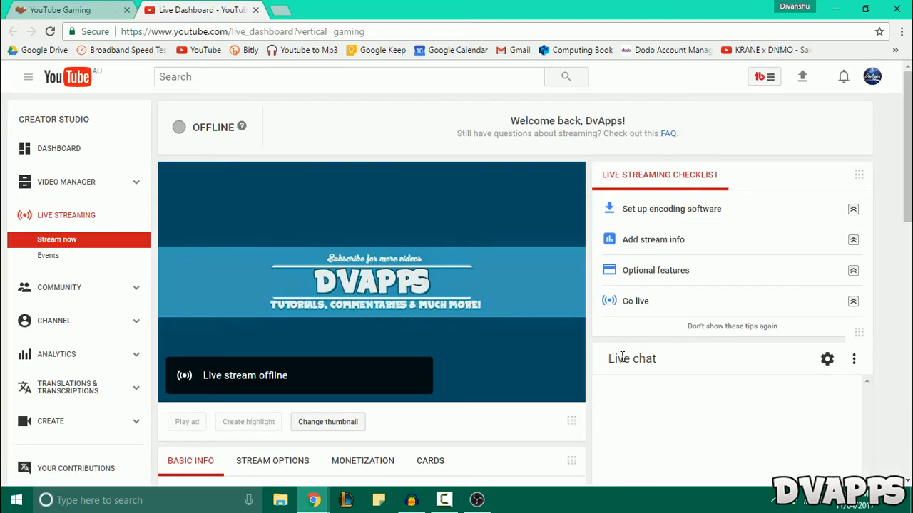
scroll("down", 3)
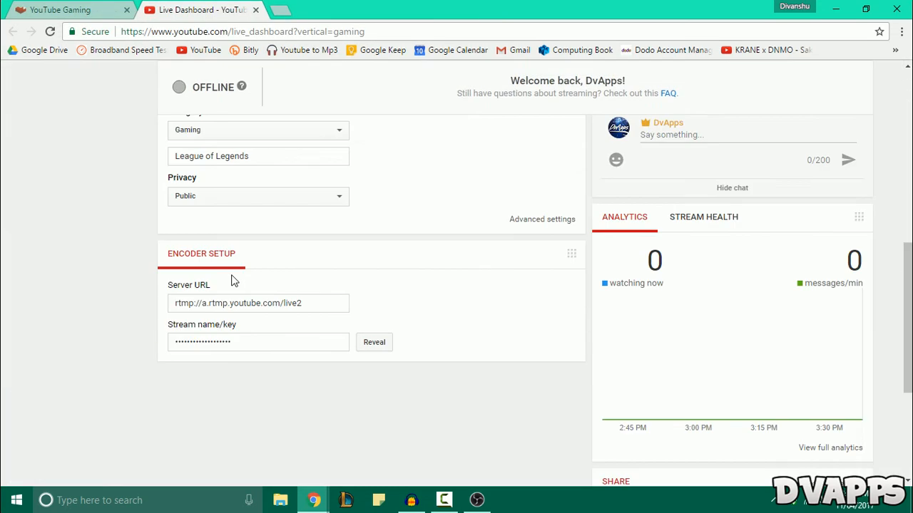
mouse_move(256, 331)
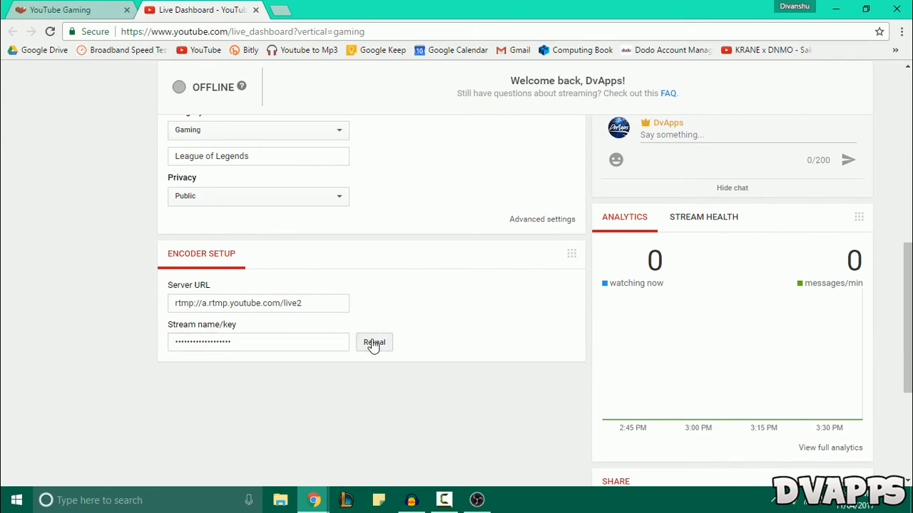
left_click(373, 342)
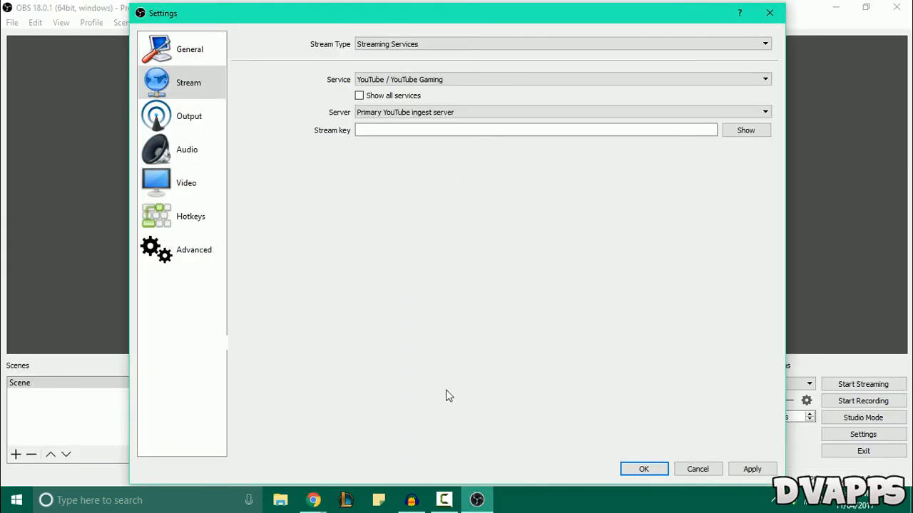
- Enter the YouTube stream key and save the stream settings with OK
left_click(535, 129)
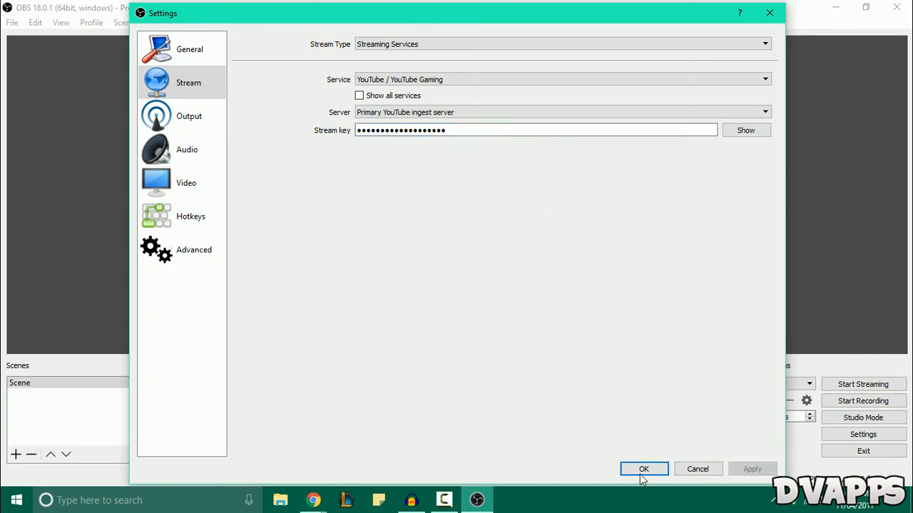
left_click(643, 468)
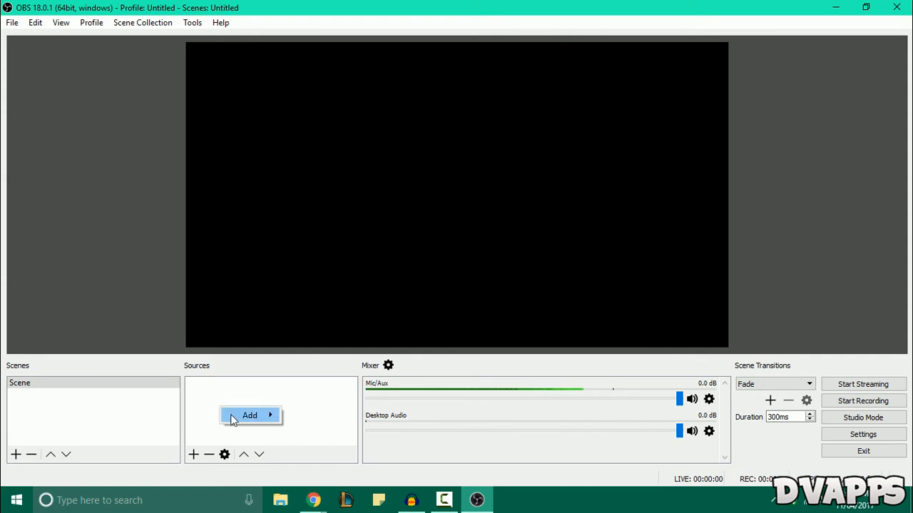
- Add a Display Capture source to the scene from the Sources box
left_click(250, 415)
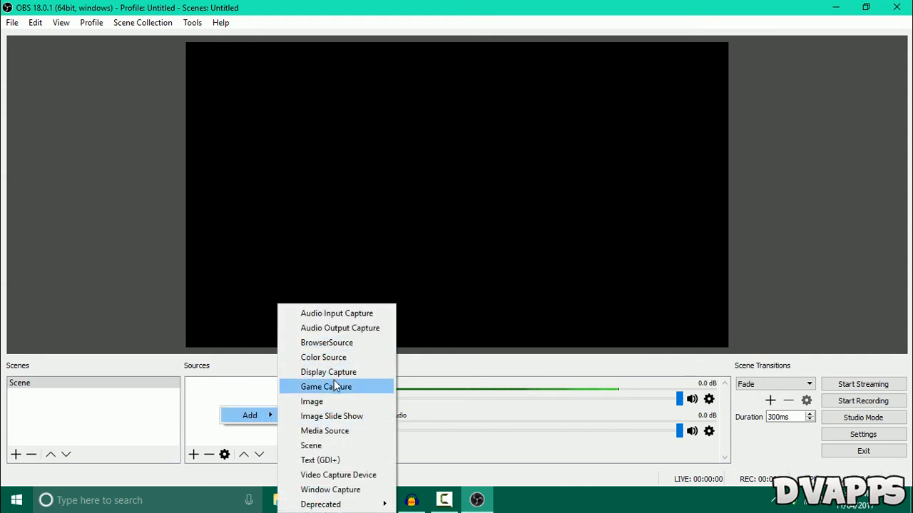
left_click(328, 371)
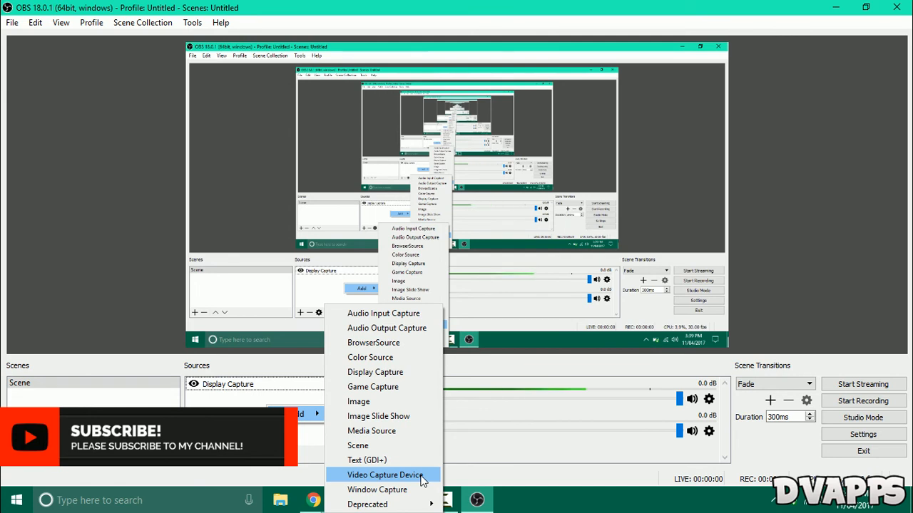
mouse_move(382, 401)
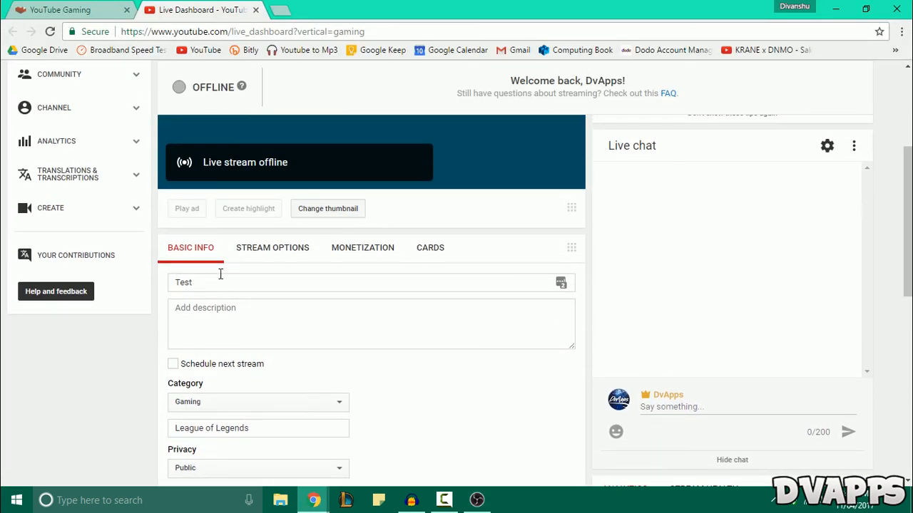
mouse_move(71, 377)
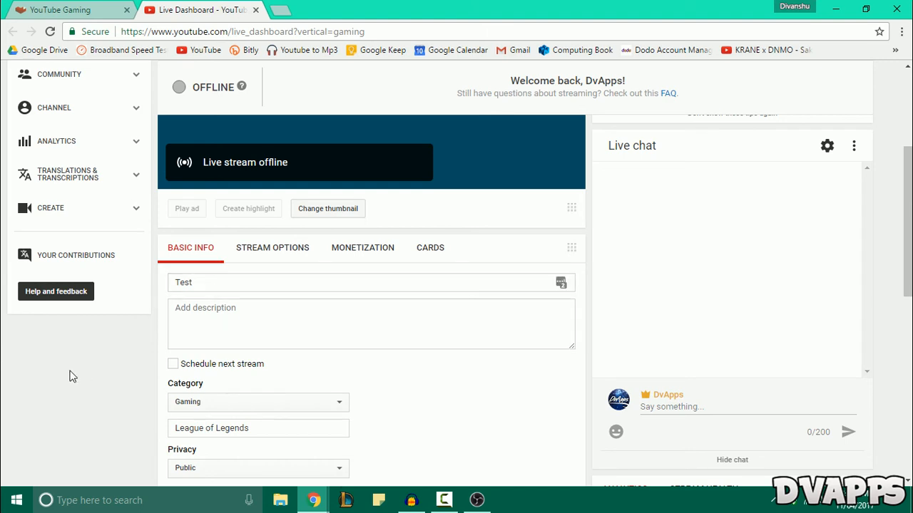
- Check the Test stream's Basic Info is Public, then start streaming from OBS
scroll("down", 3)
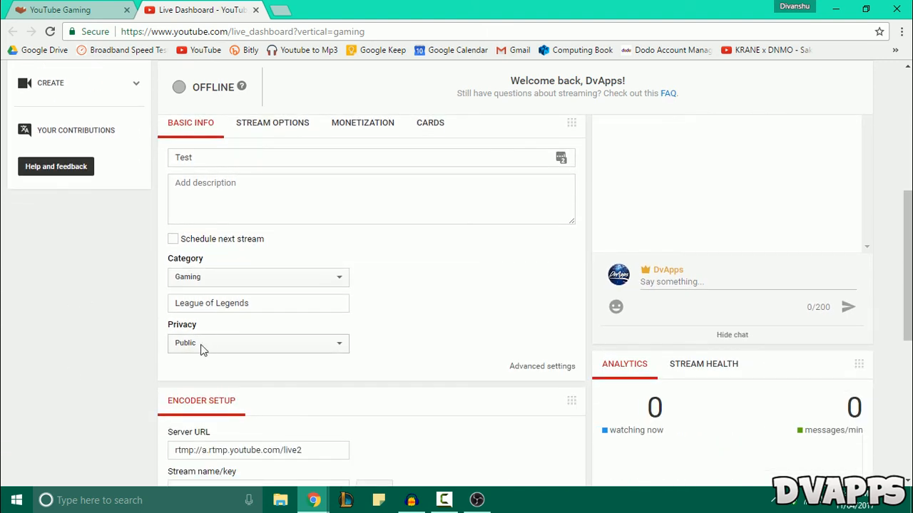
left_click(256, 342)
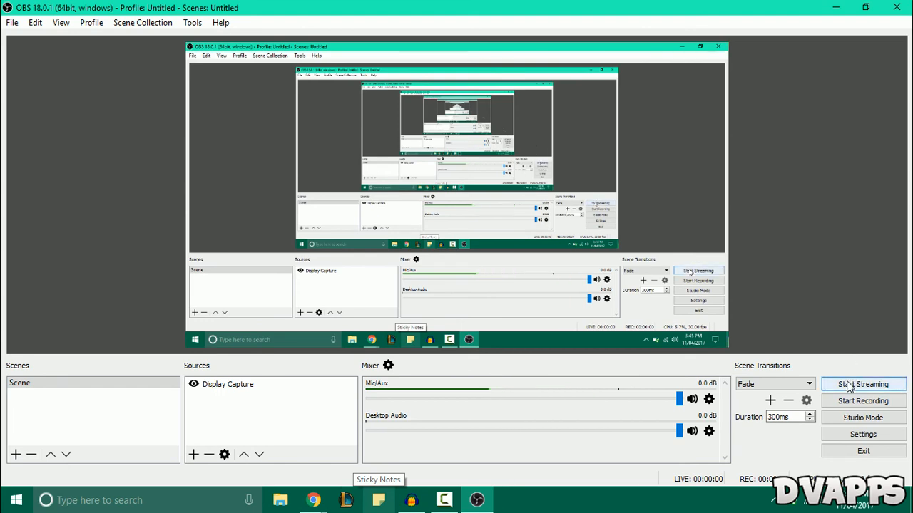
left_click(863, 384)
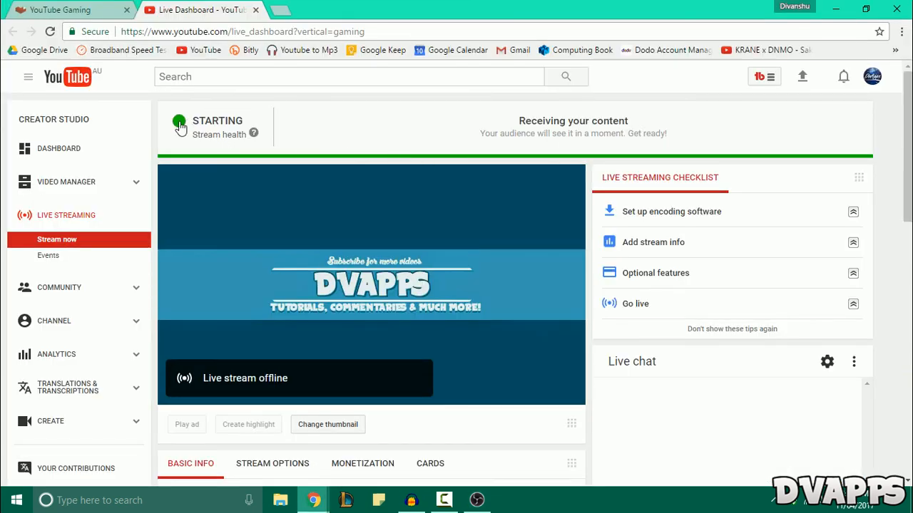
mouse_move(288, 145)
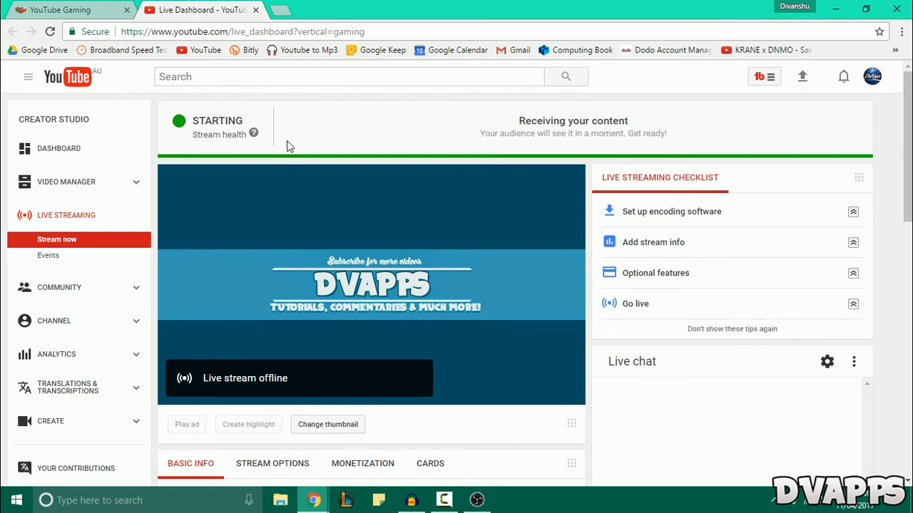
mouse_move(266, 149)
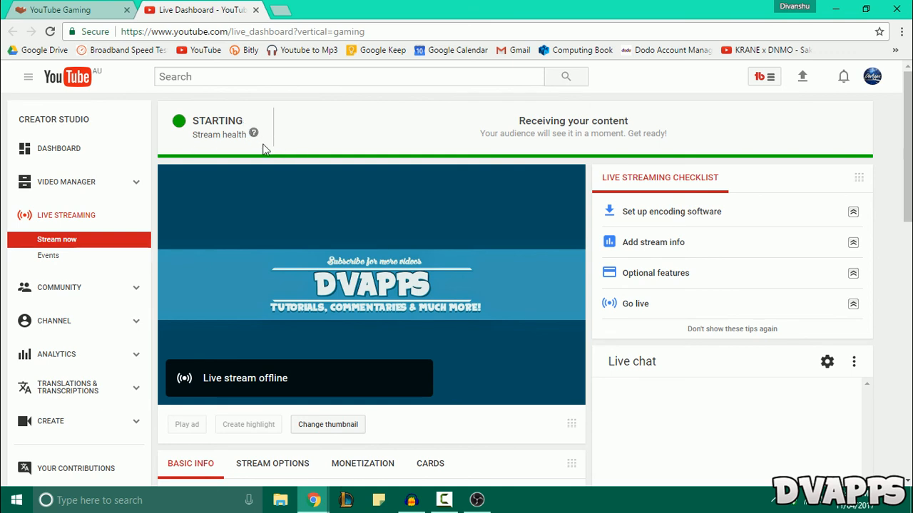
mouse_move(428, 130)
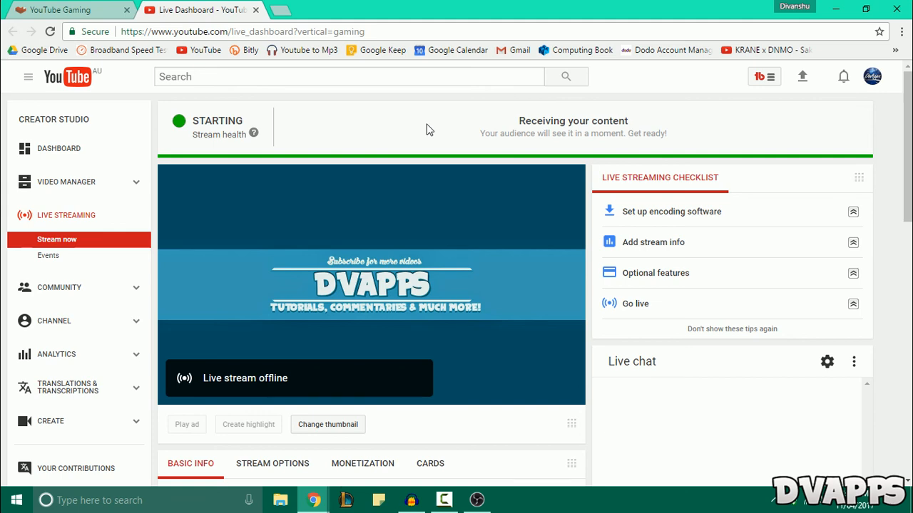